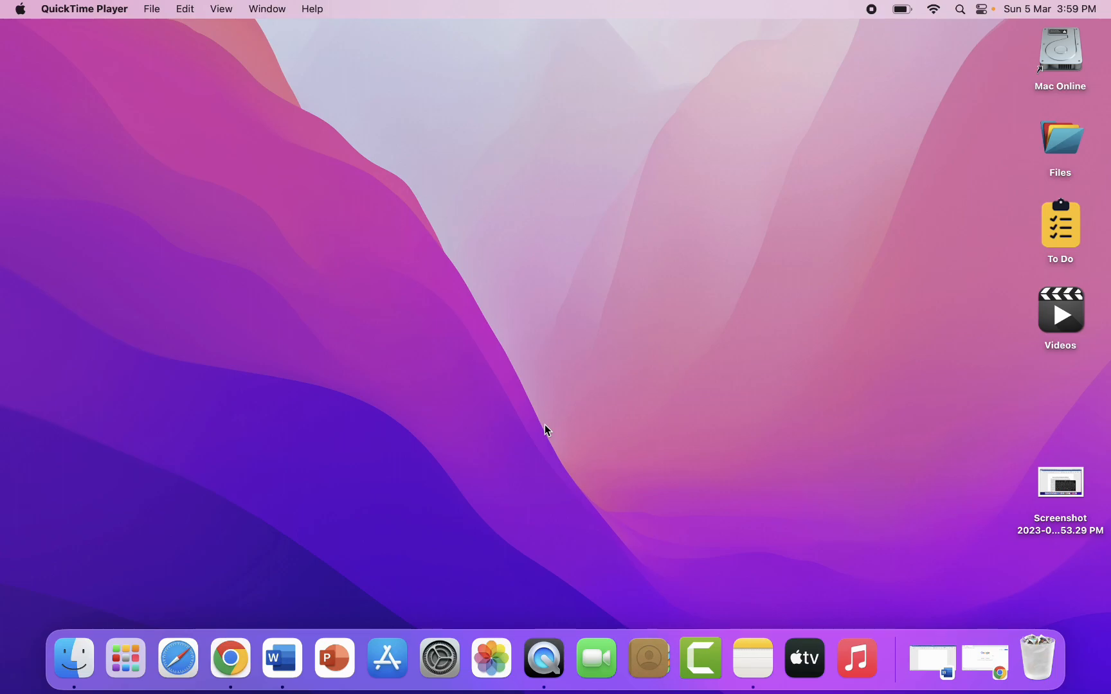
pyautogui.moveTo(439, 596)
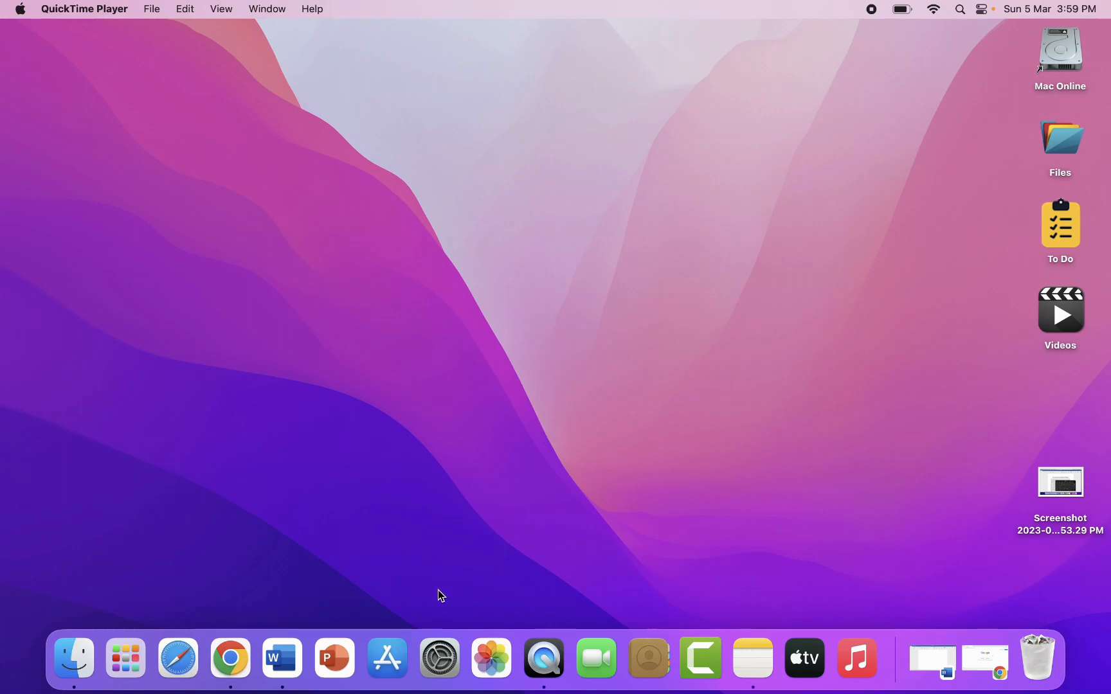
# Step: Launch System Settings from the Dock and show the Keyboard pane
pyautogui.click(438, 658)
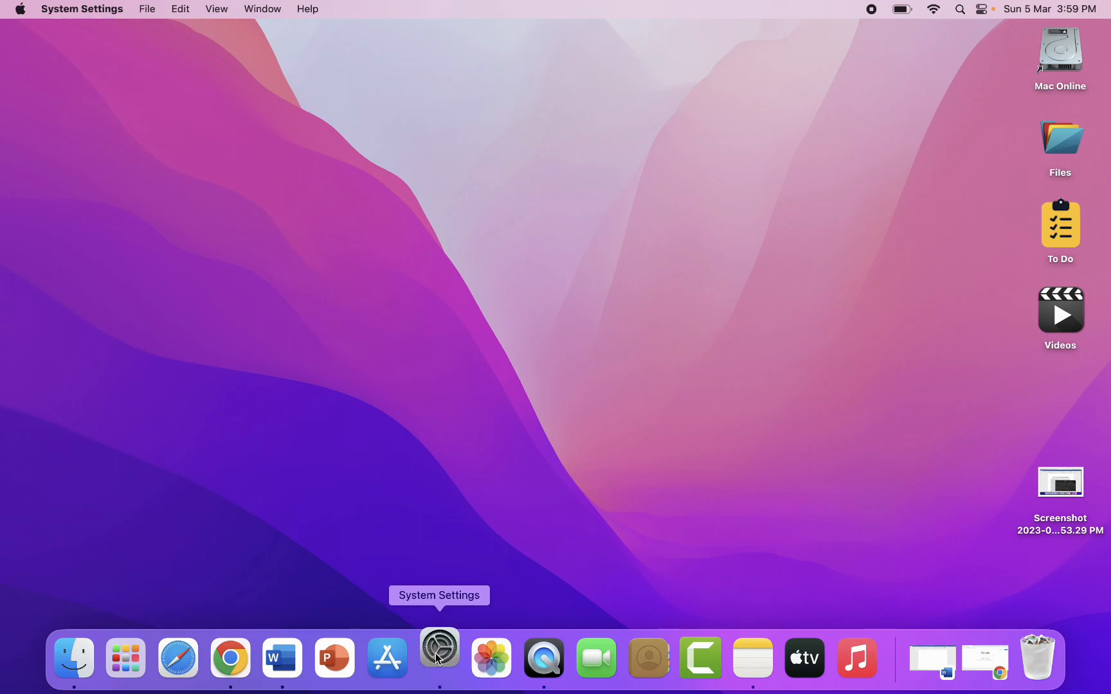
pyautogui.click(438, 658)
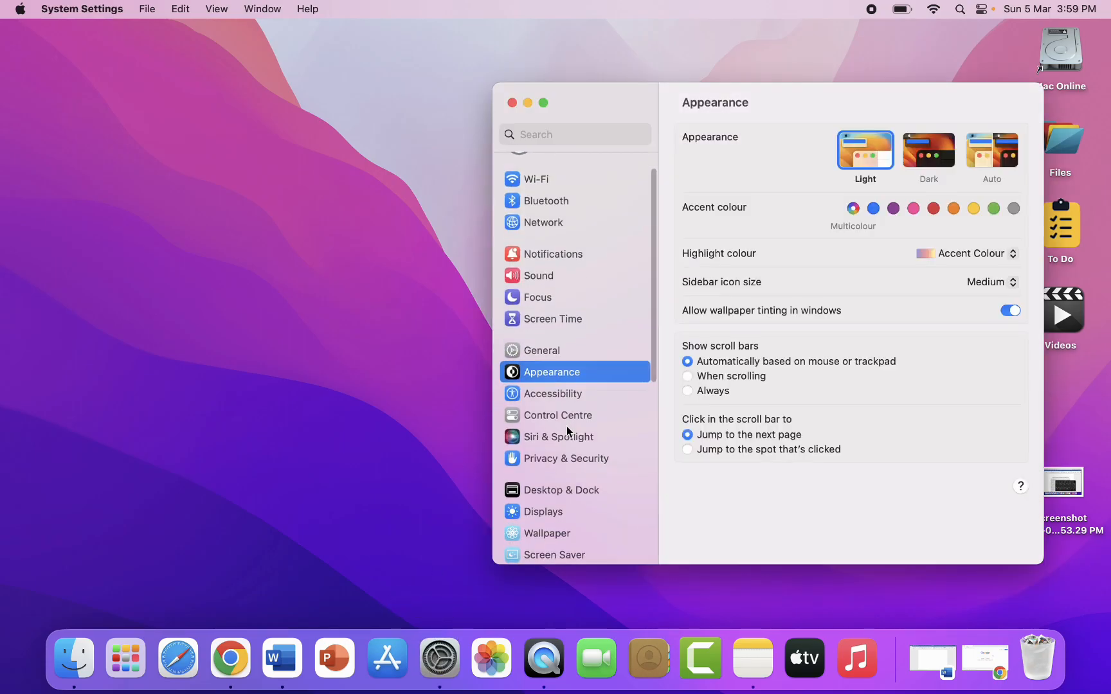
pyautogui.scroll(-3)
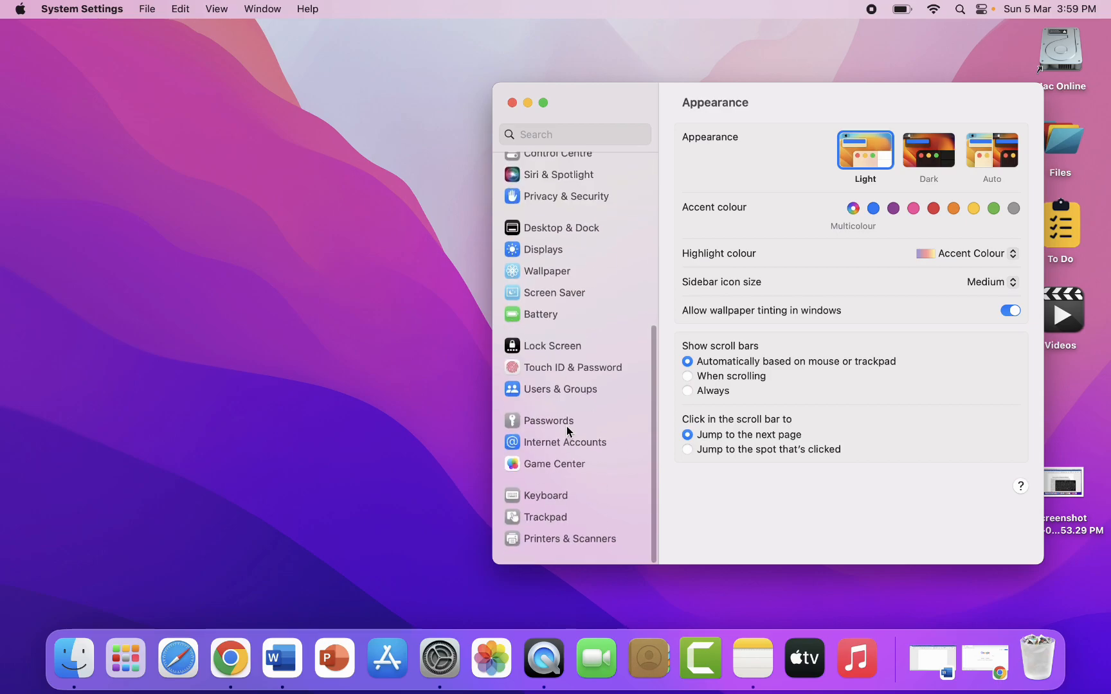
pyautogui.click(544, 502)
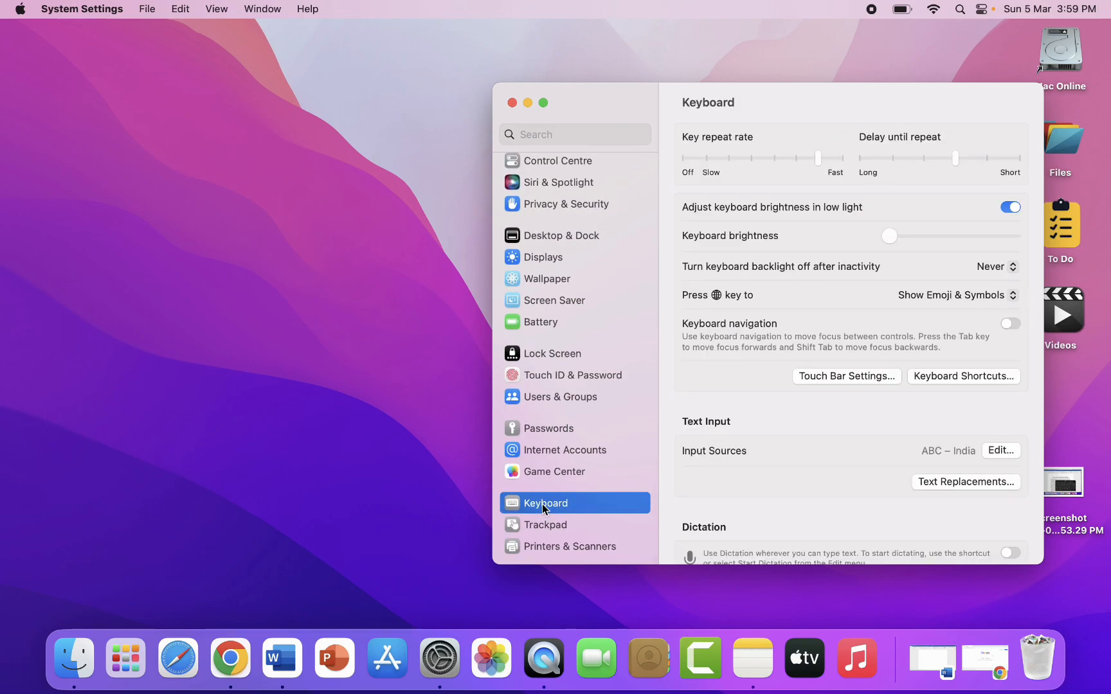
pyautogui.moveTo(903, 407)
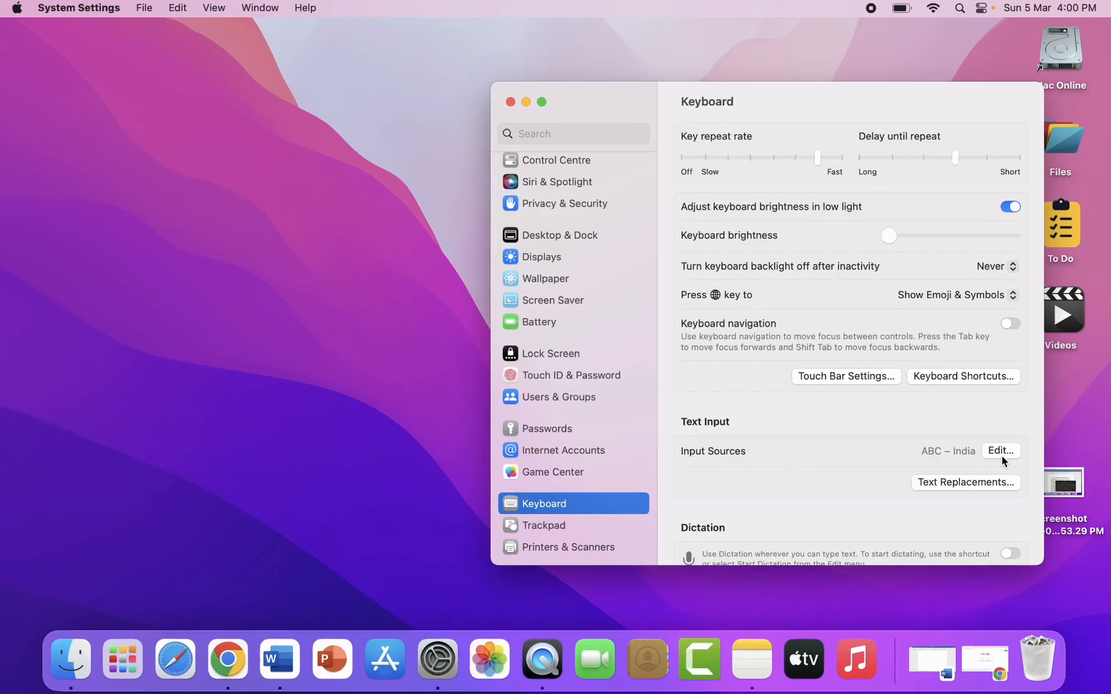
# Step: Turn on 'Show Input menu in menu bar' in the Input Sources settings
pyautogui.click(998, 451)
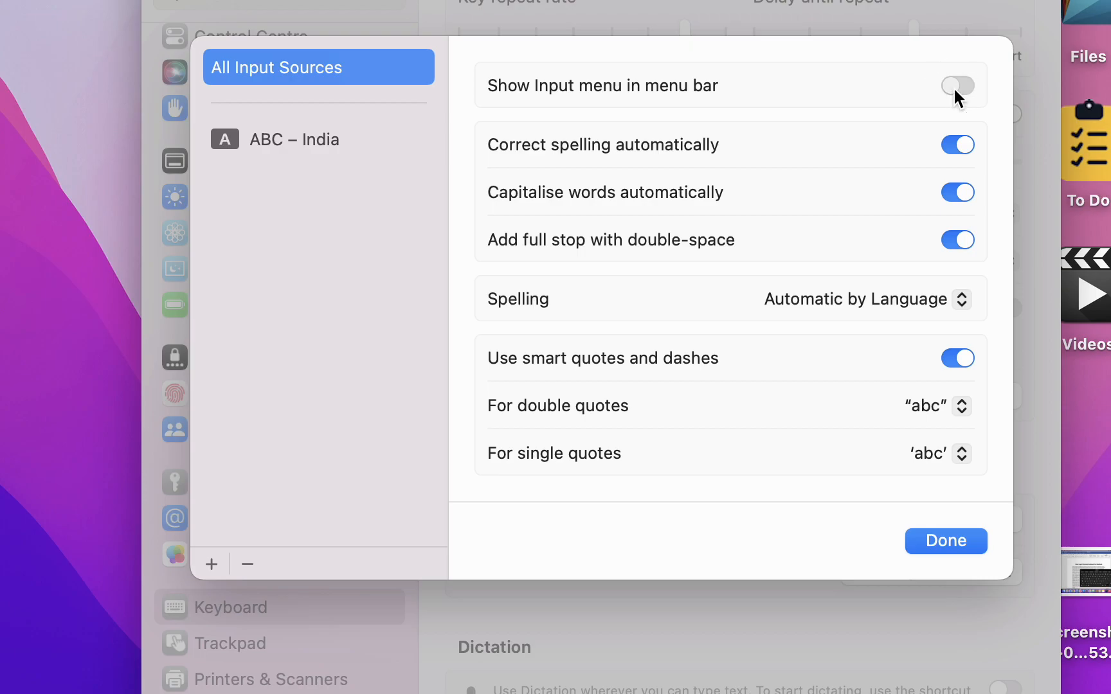
pyautogui.click(957, 84)
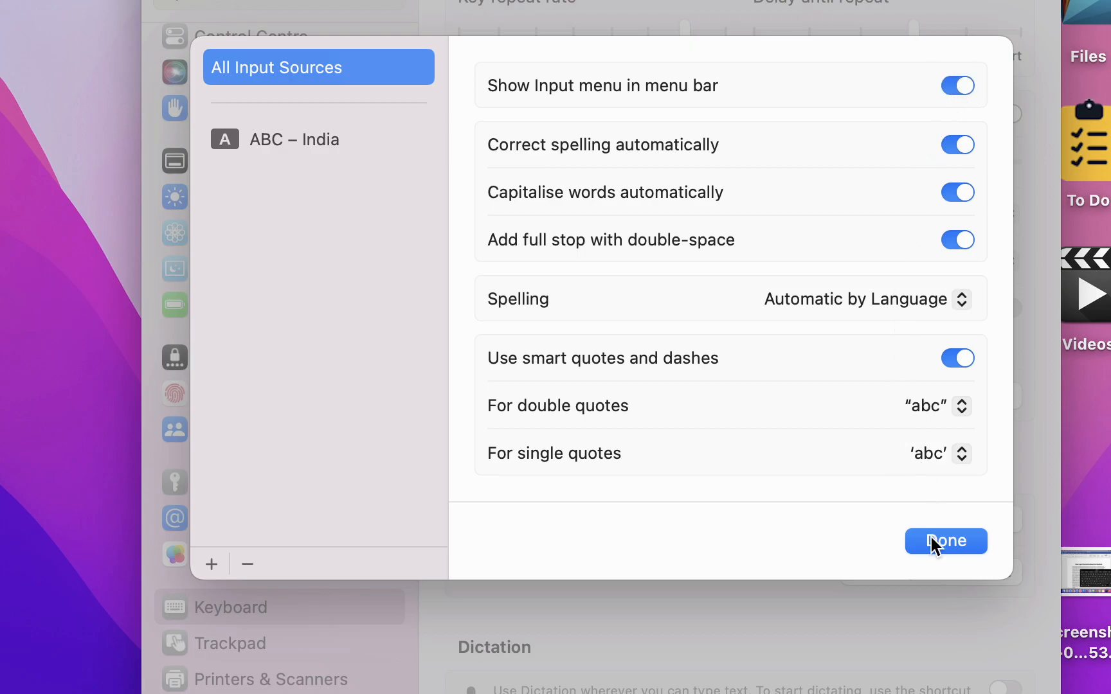
pyautogui.click(945, 541)
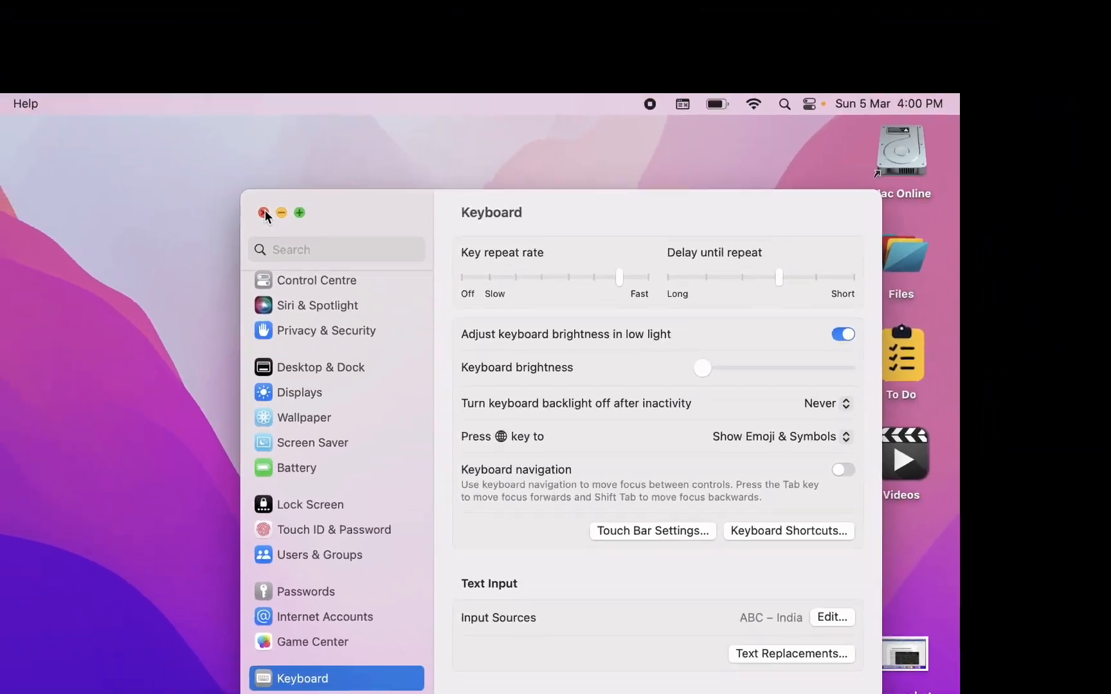
# Step: Close System Settings and choose Show Keyboard Viewer from the menu bar Input menu
pyautogui.click(263, 213)
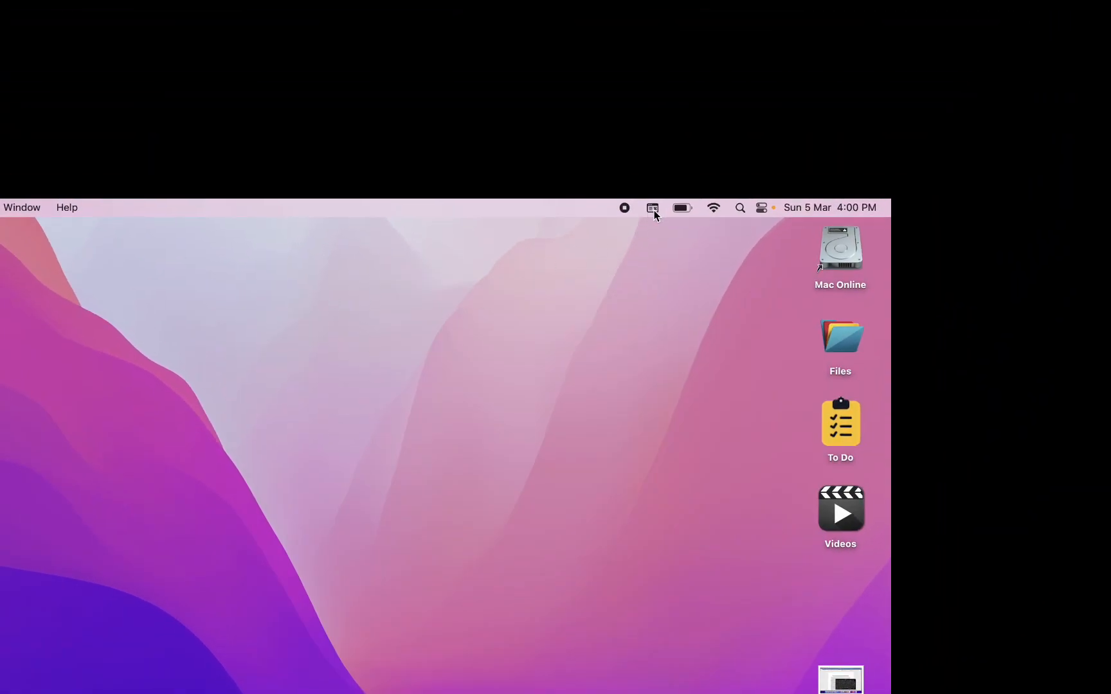
pyautogui.click(651, 207)
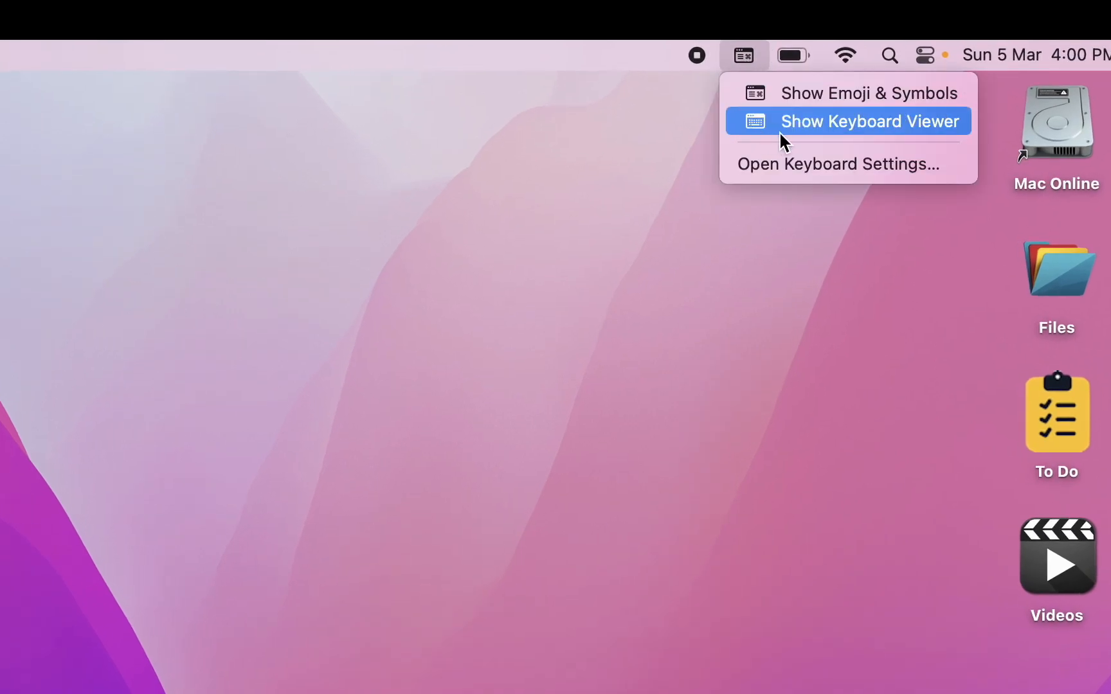
pyautogui.moveTo(811, 141)
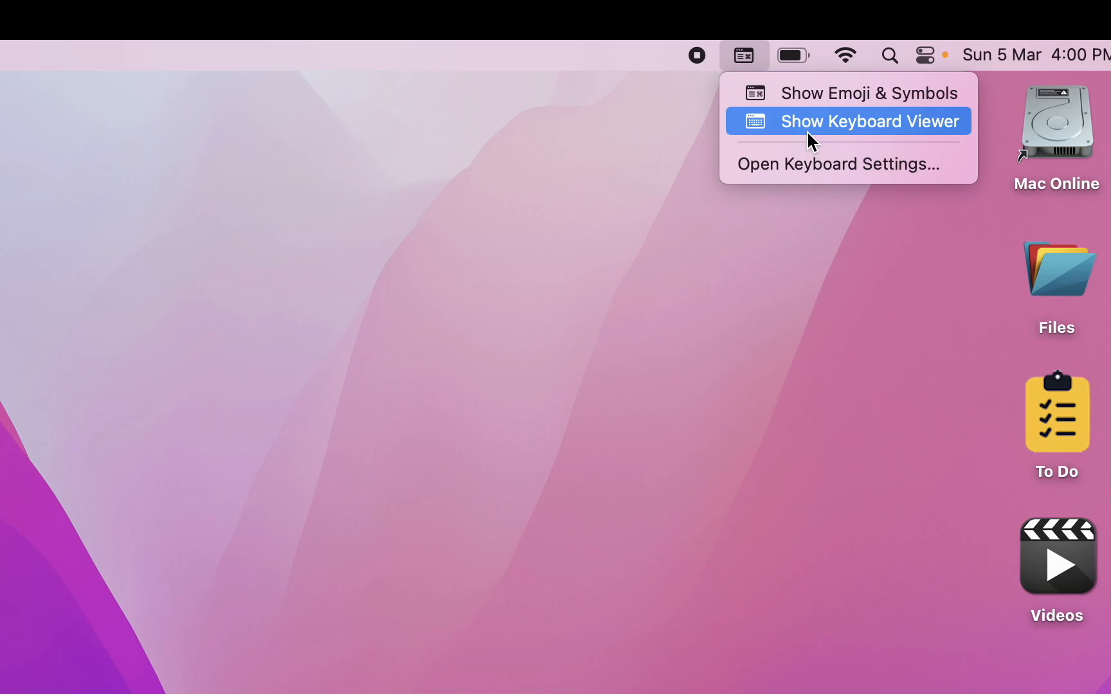
pyautogui.click(848, 120)
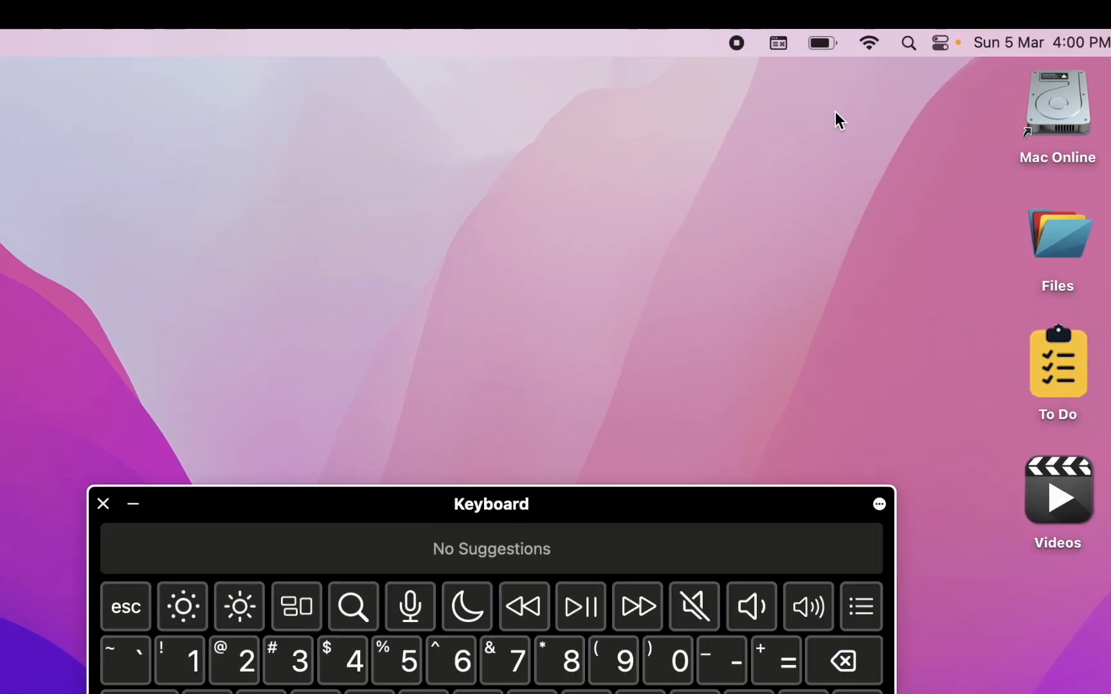
# Step: Preview and close the Emoji & Symbols picker, then reopen the Input menu
pyautogui.click(870, 9)
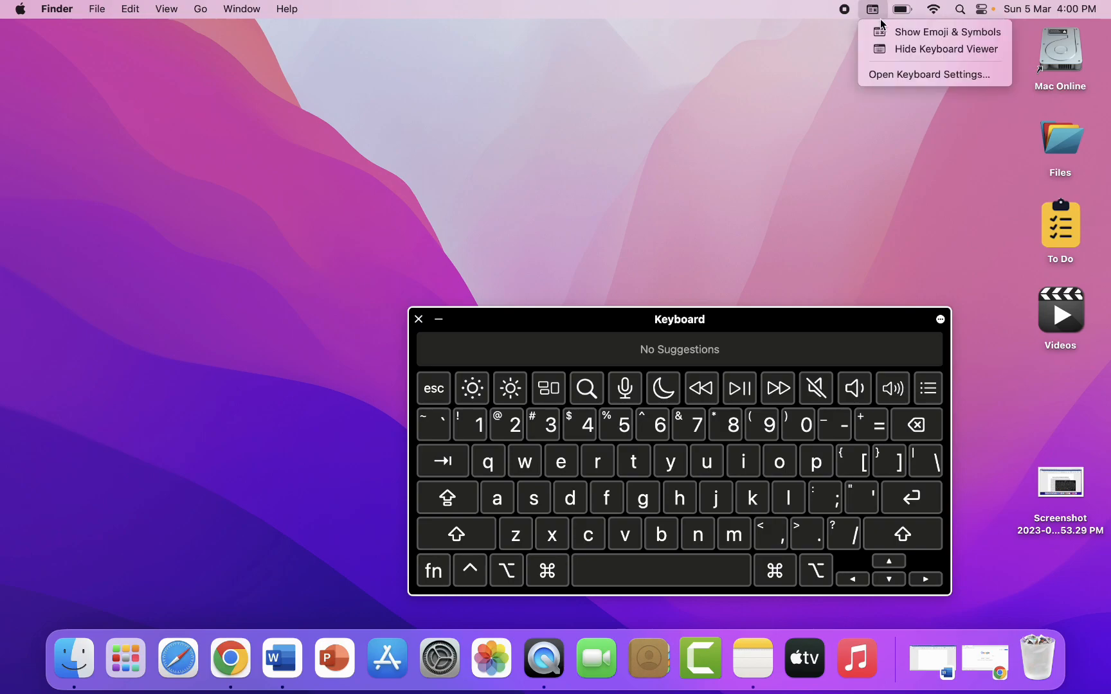
pyautogui.moveTo(942, 32)
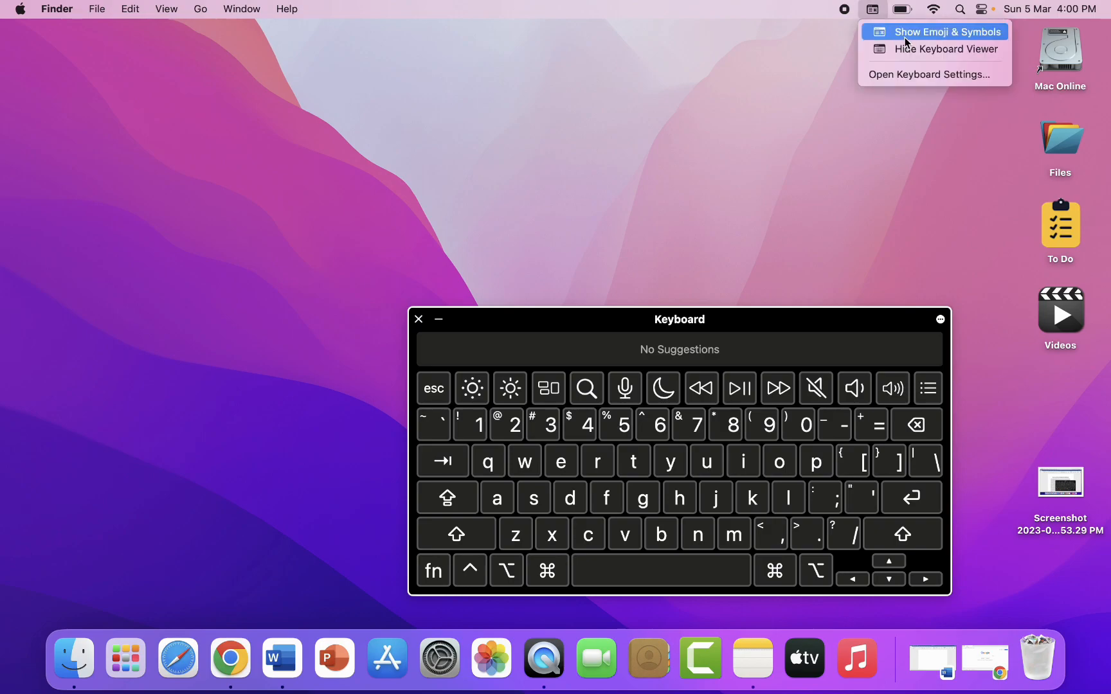
pyautogui.click(934, 31)
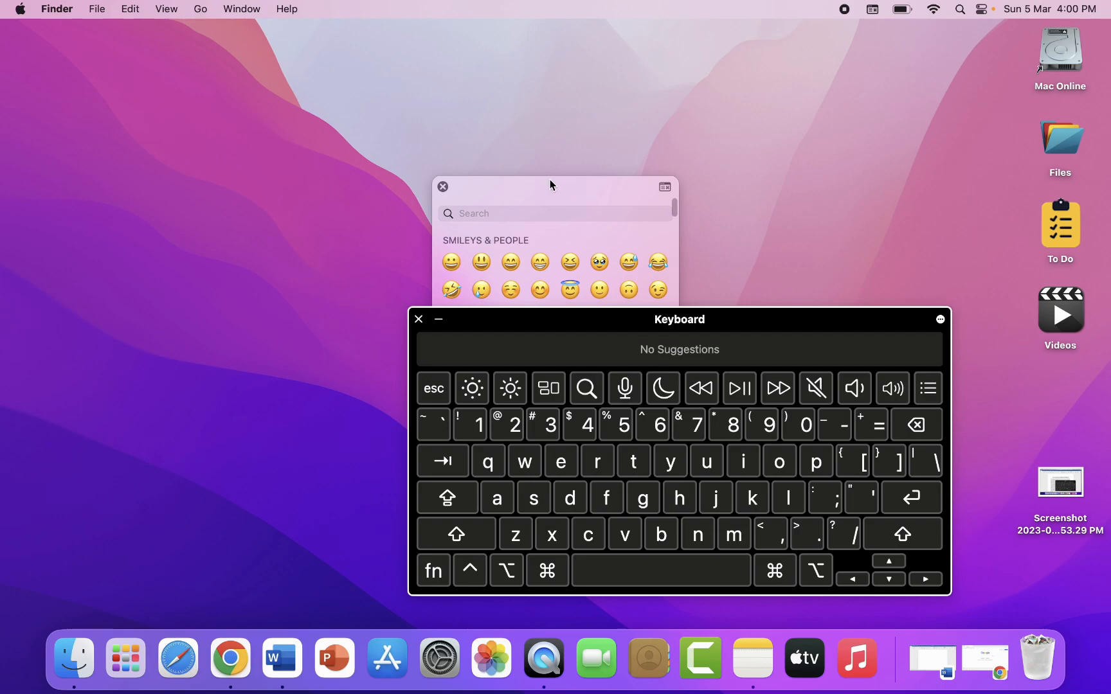
pyautogui.click(443, 187)
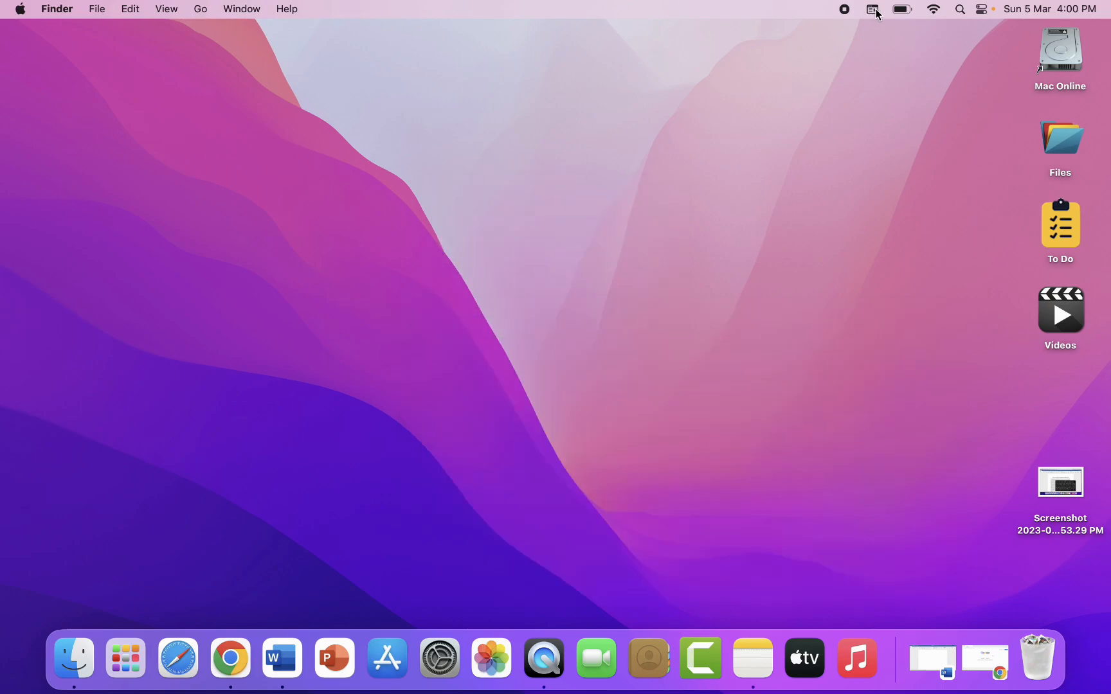
pyautogui.click(873, 9)
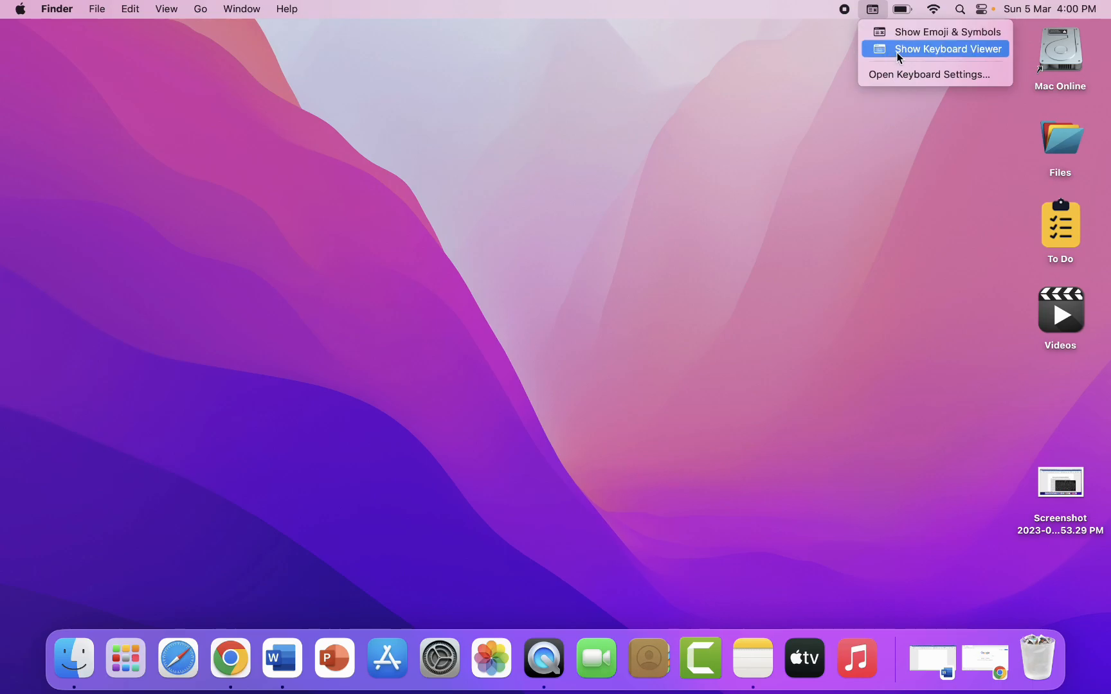
# Step: Reopen the Keyboard Viewer and type letters into the Word document
pyautogui.click(946, 49)
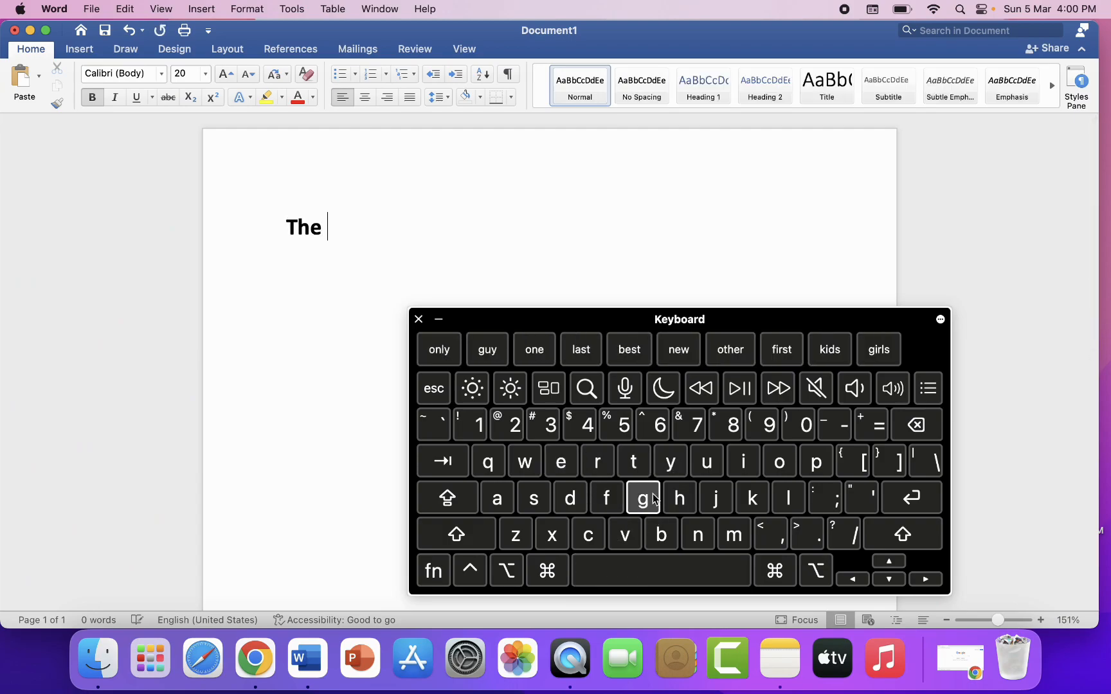
pyautogui.write('hfhhhxxfff')
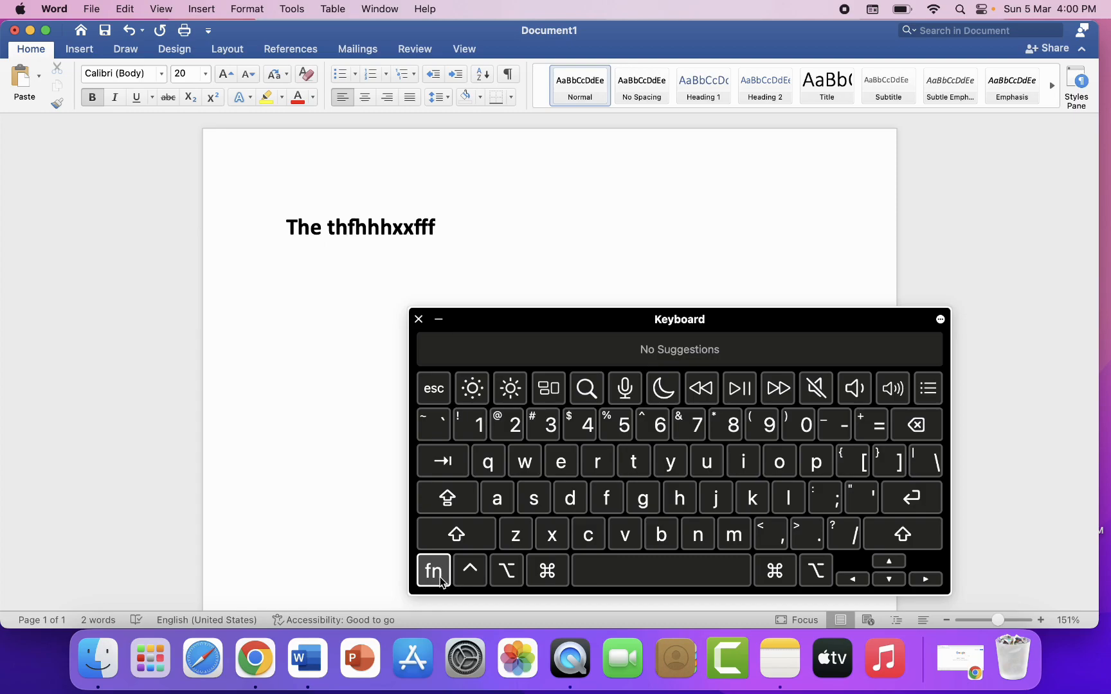
pyautogui.click(432, 570)
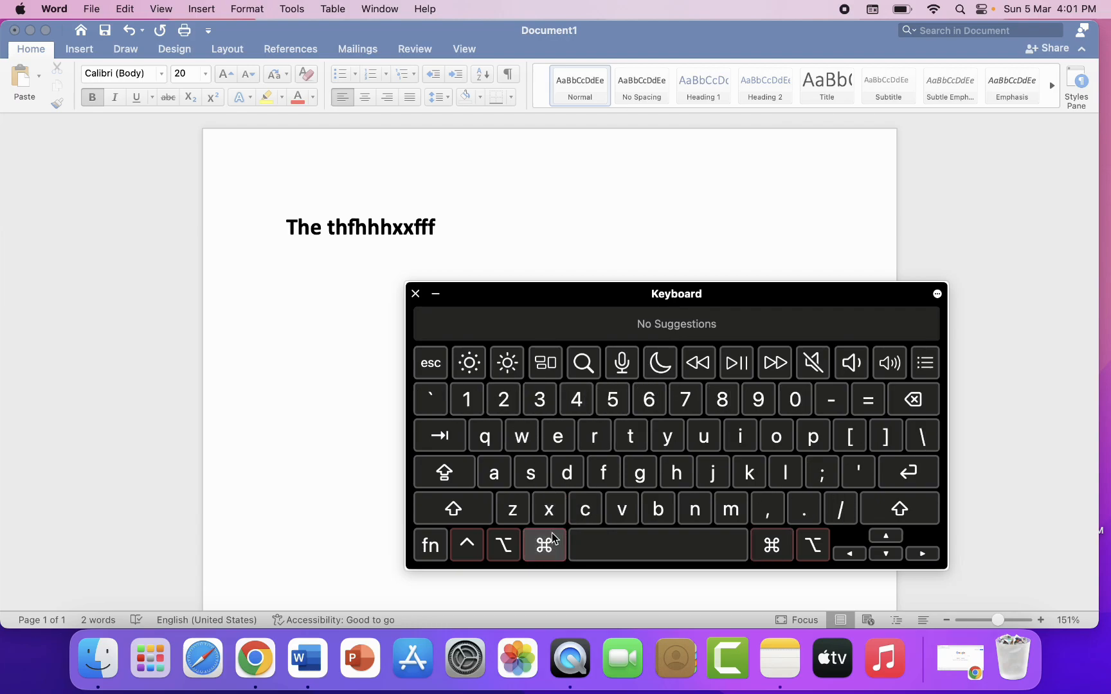
pyautogui.click(502, 544)
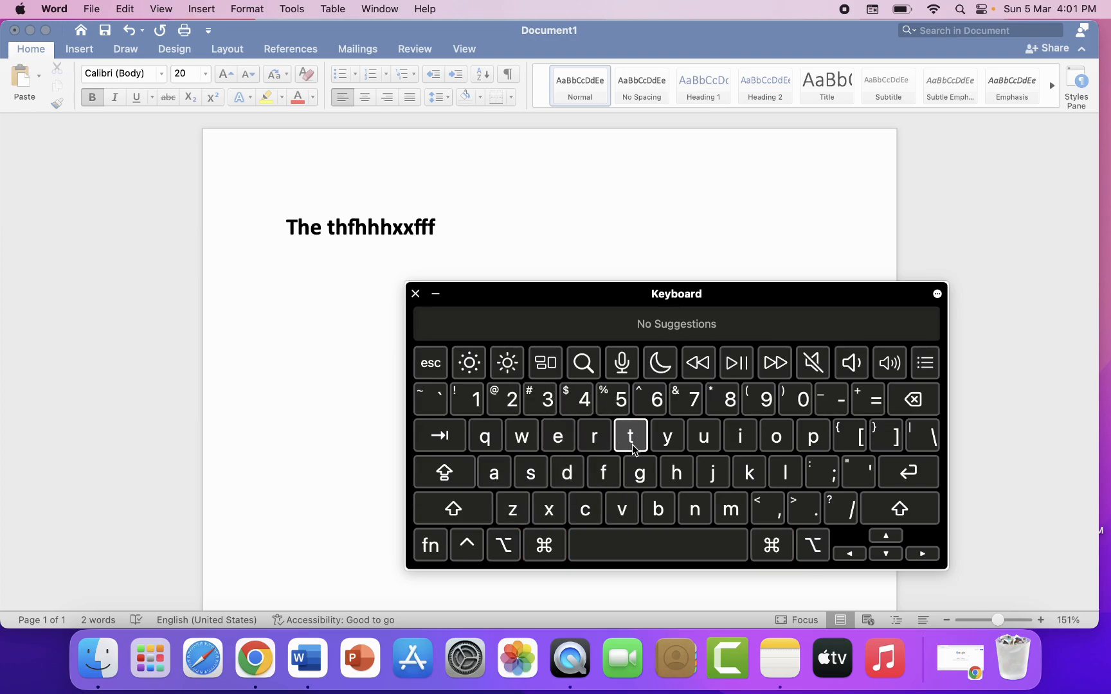
# Step: Type more letters, including 'asf', into the Word line via the Keyboard Viewer
pyautogui.click(603, 472)
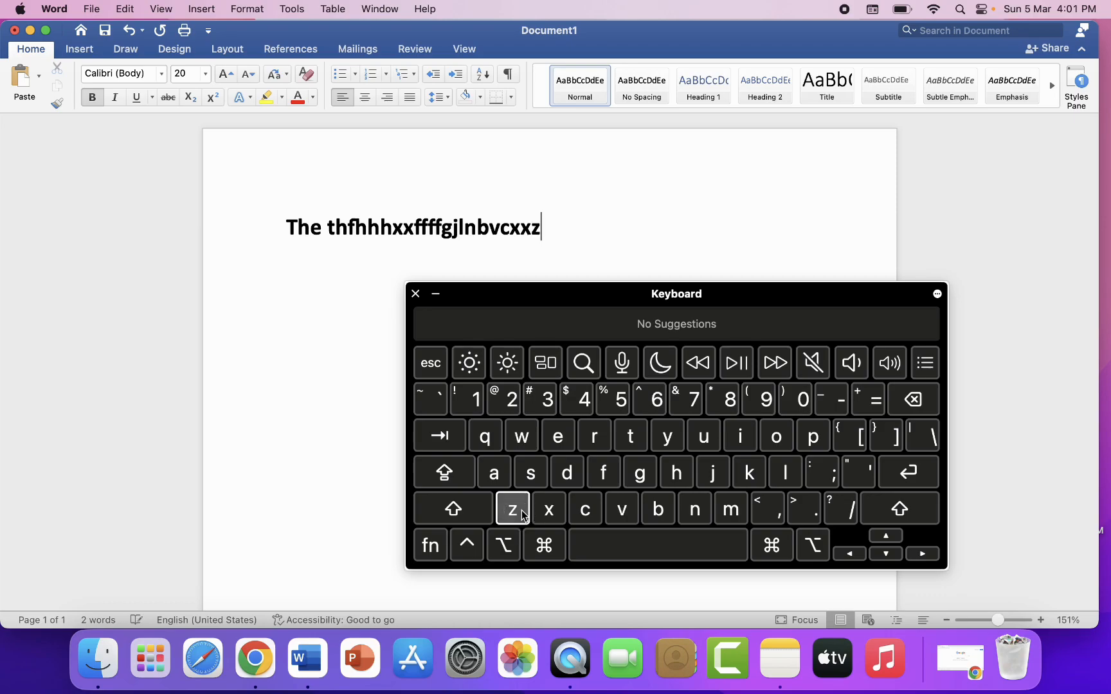
pyautogui.write('asf')
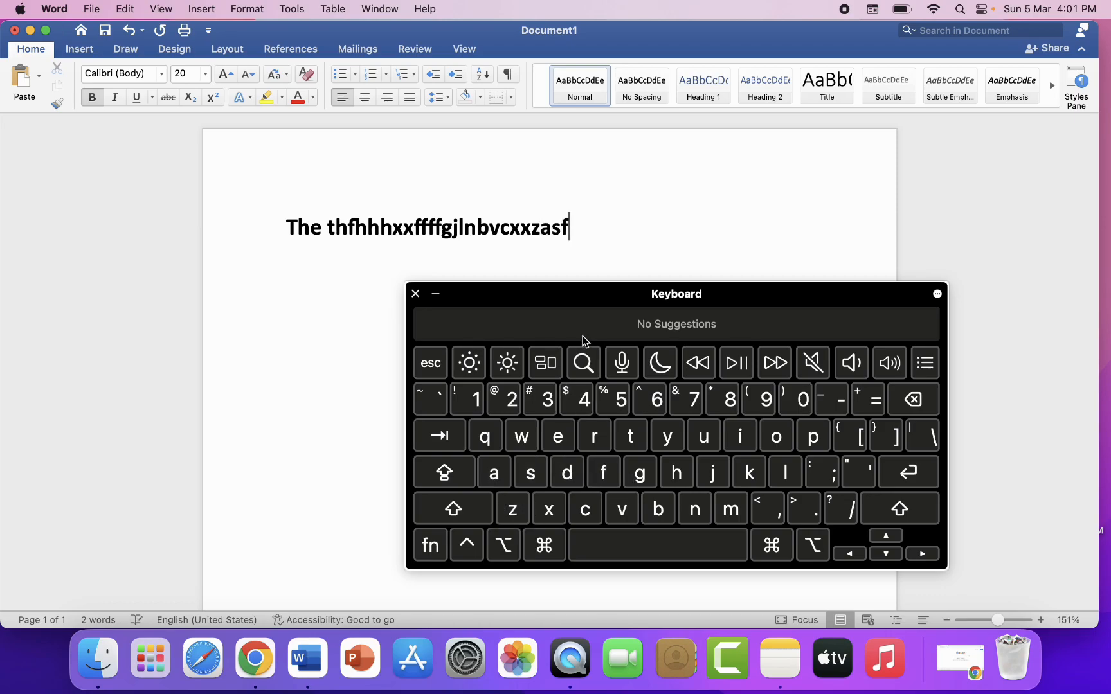